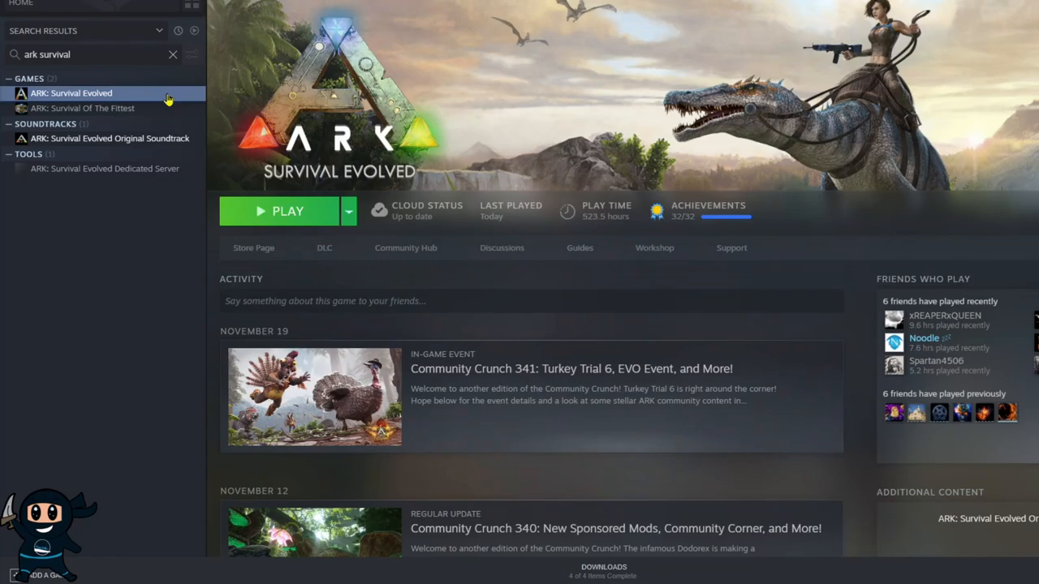
Browse ARK: Survival Evolved's local files and open the Saved > Config folder
right_click(71, 93)
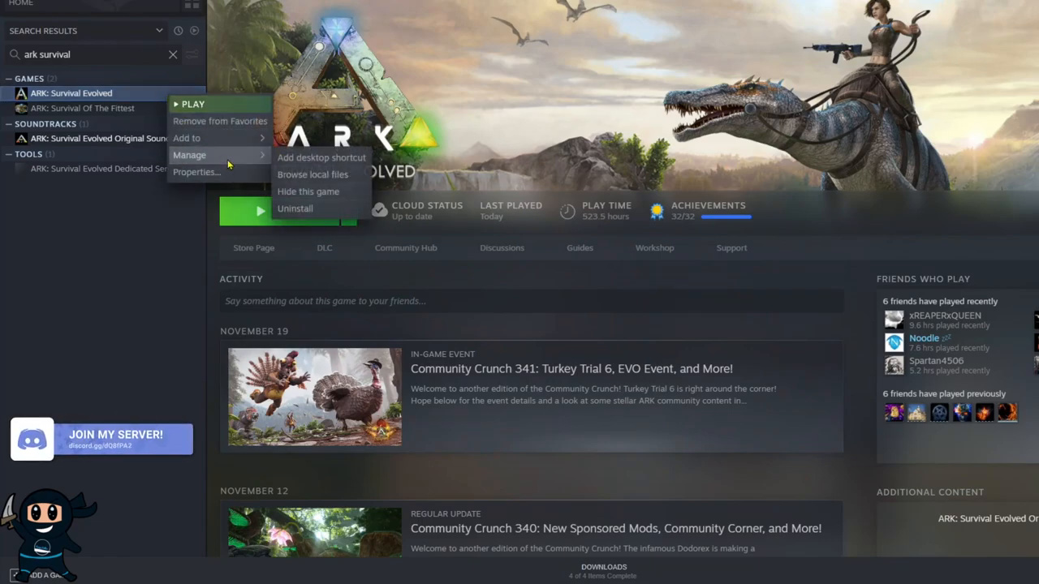
mouse_move(313, 174)
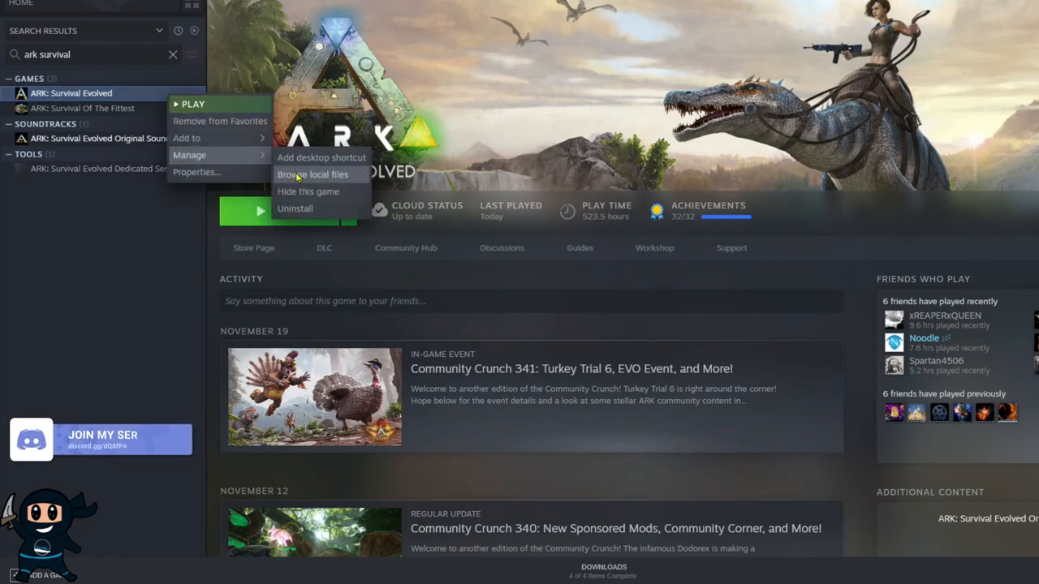
click(312, 174)
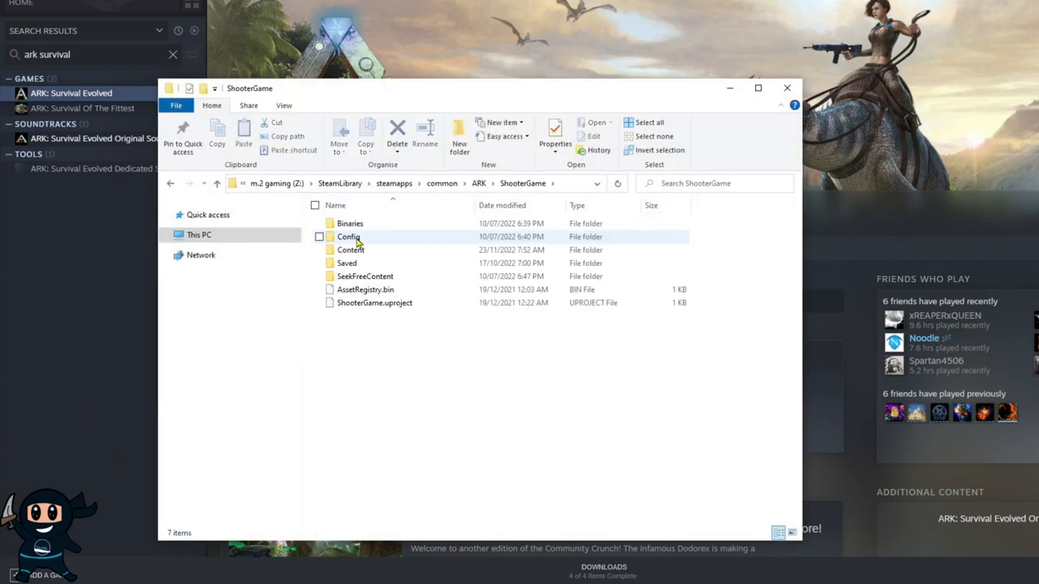
double_click(347, 263)
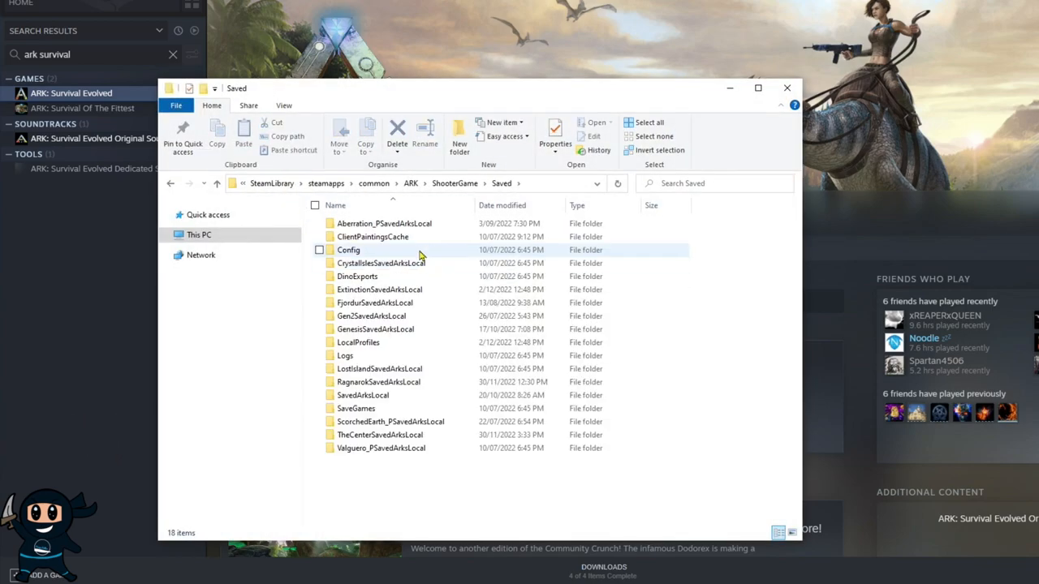
double_click(348, 249)
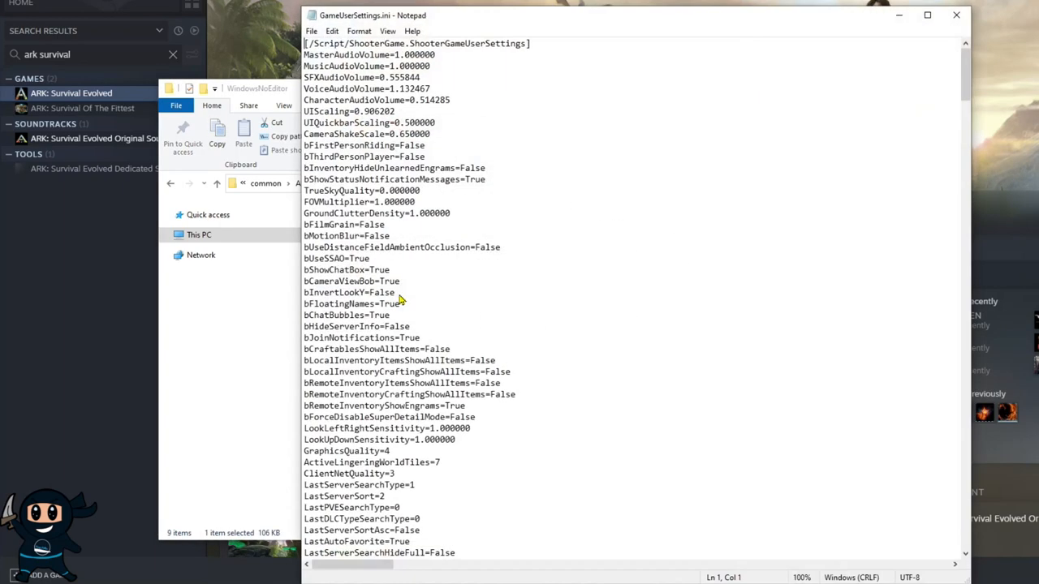
scroll(down, 3)
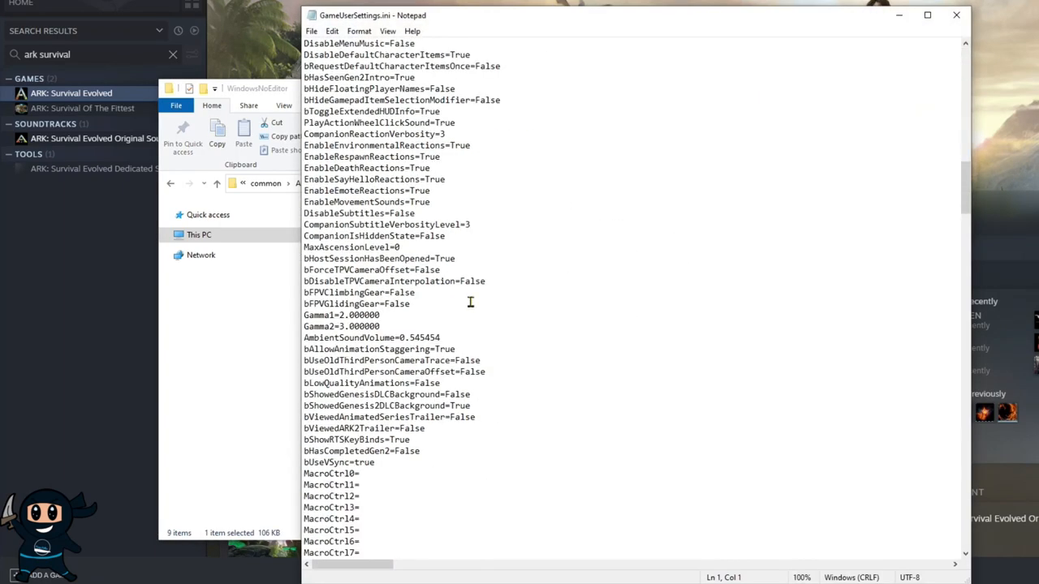
scroll(down, 3)
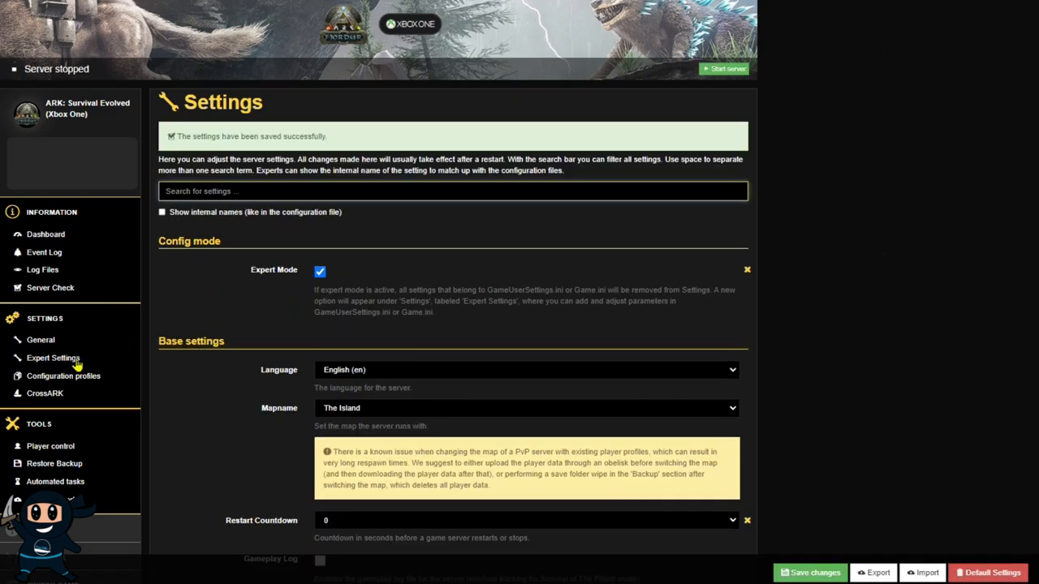
Check the IgnoreLimitMaxStructuresInRangeTypeFlag line under [ServerSettings] in Expert Settings, then confirm server start
click(53, 358)
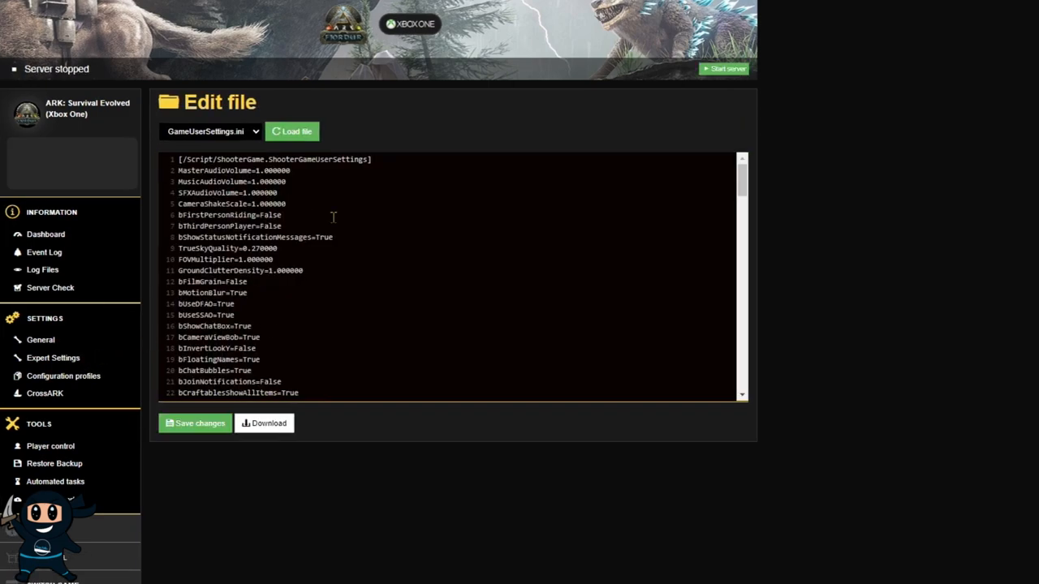
scroll(down, 3)
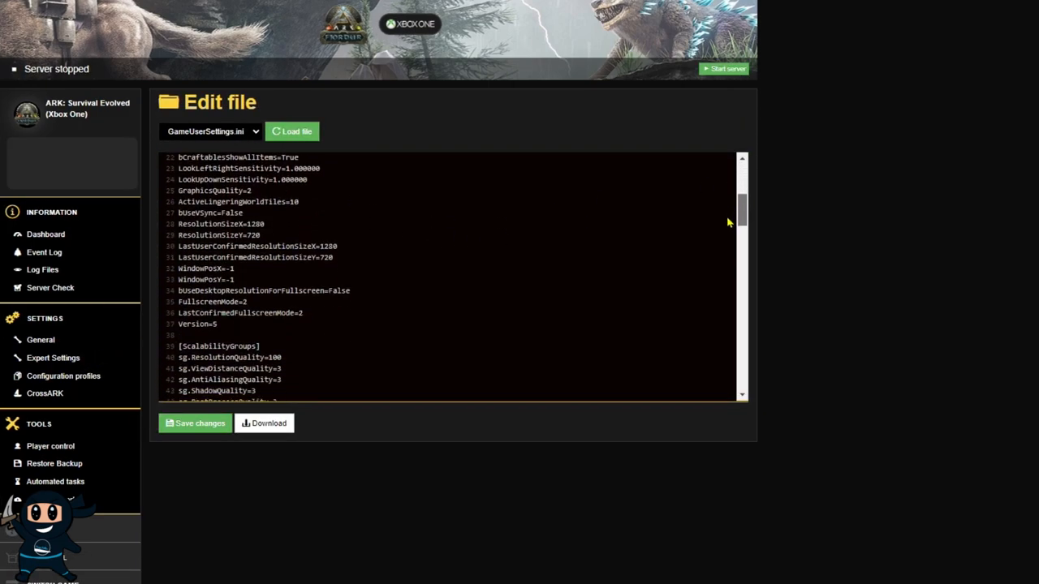
scroll(down, 3)
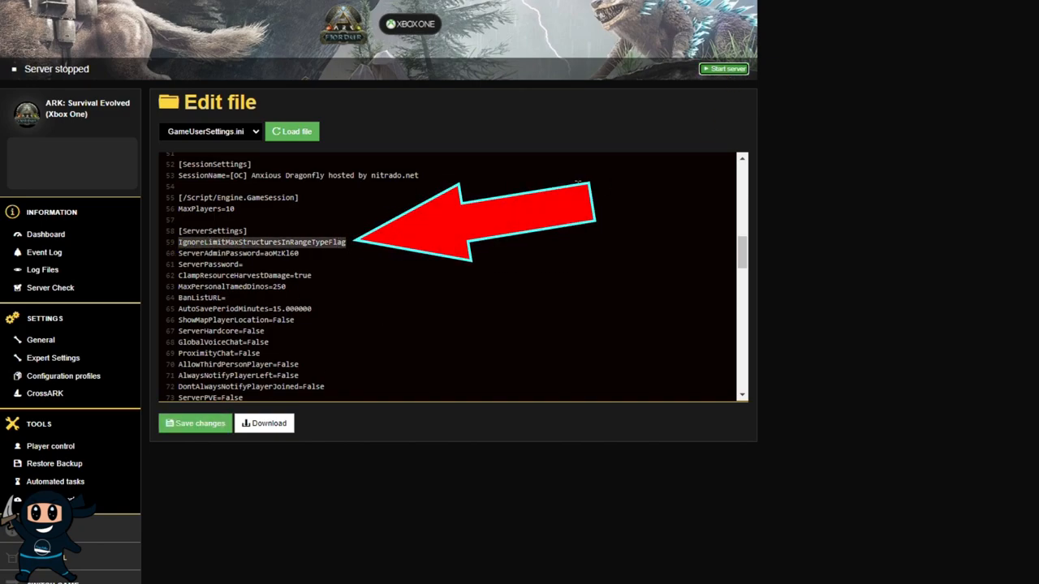
mouse_move(560, 92)
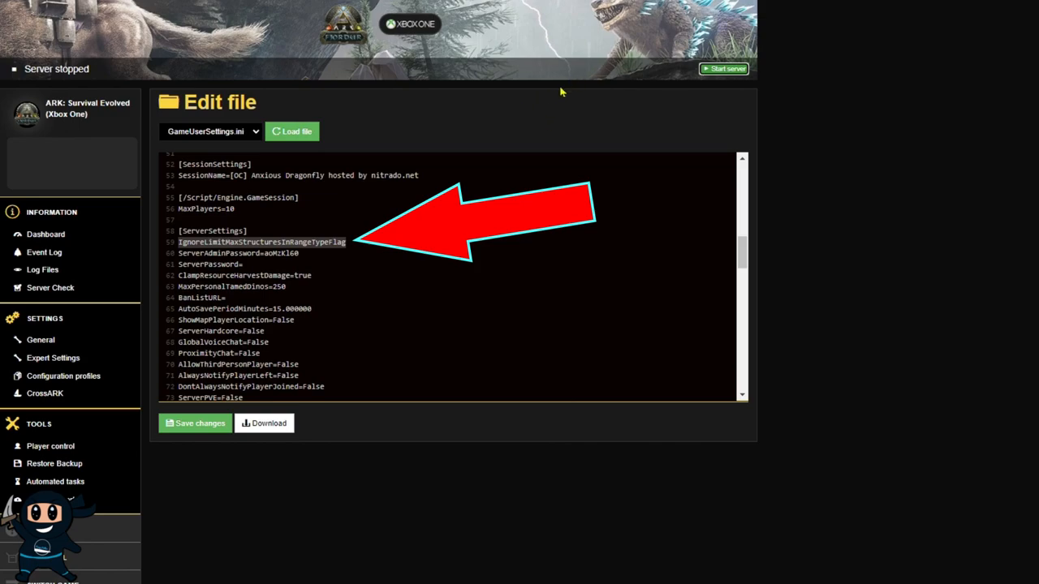
click(725, 68)
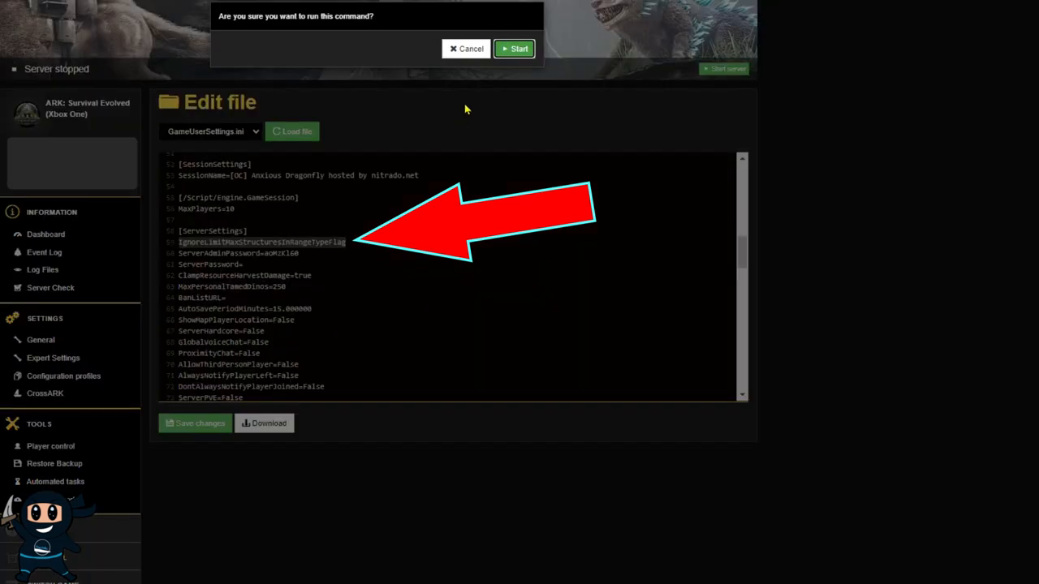
click(467, 49)
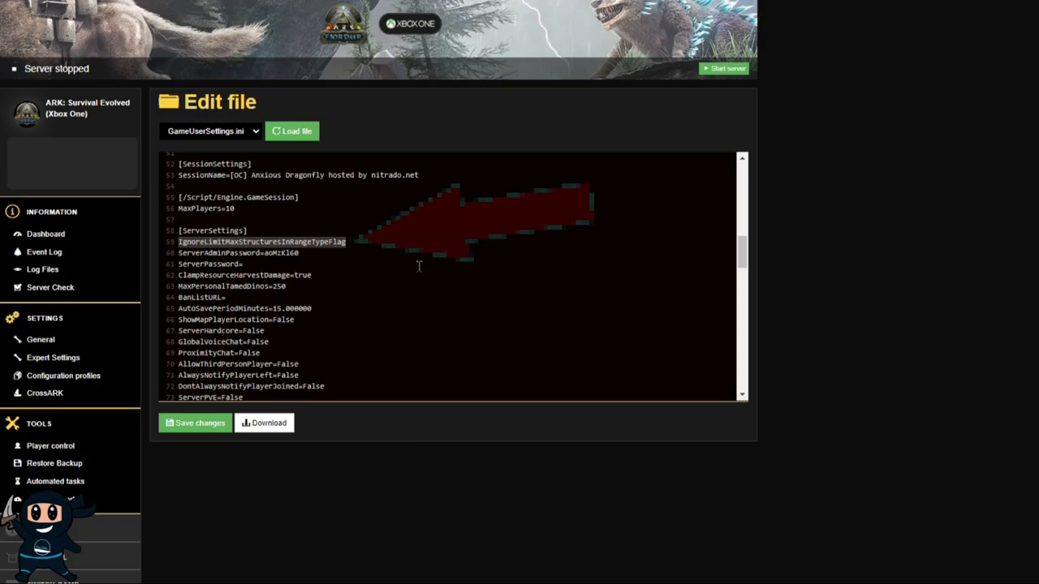